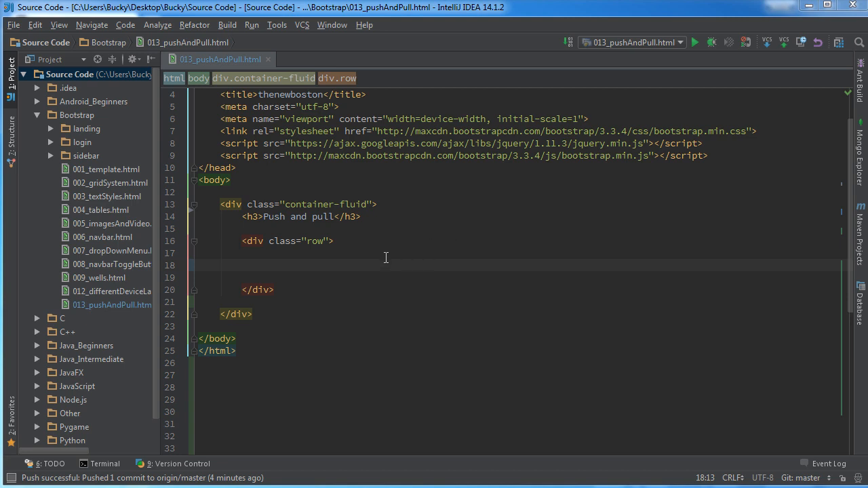
mouse_move(304, 270)
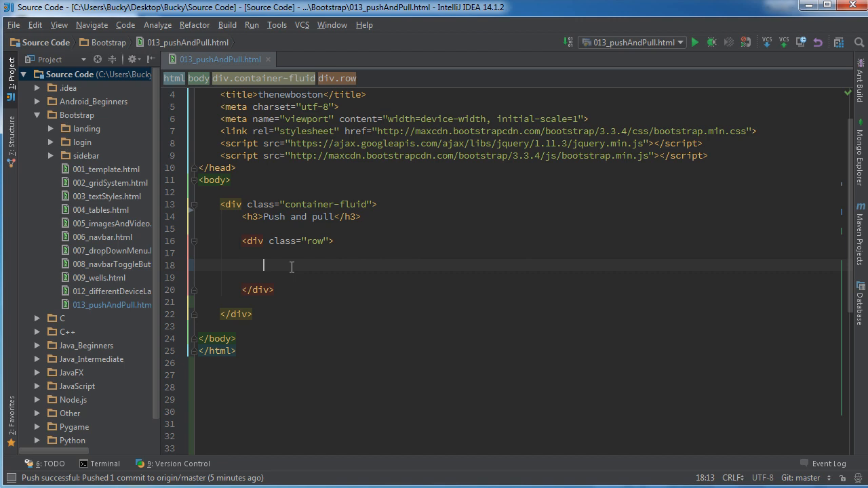
mouse_move(247, 252)
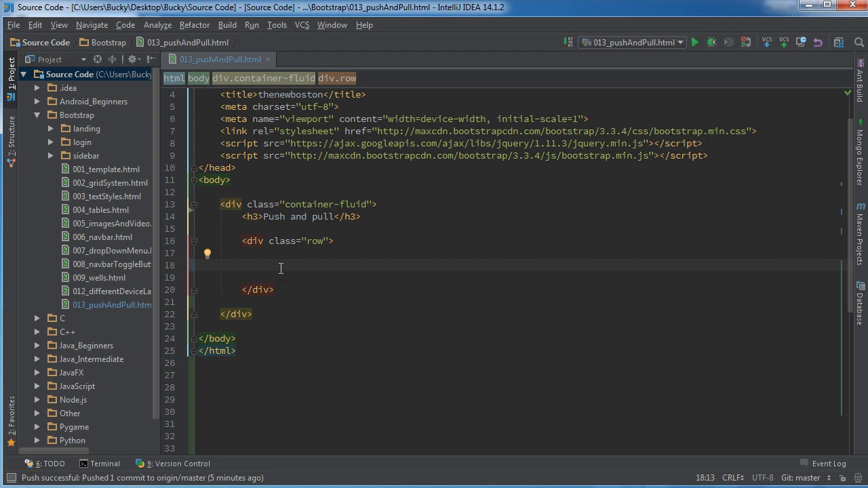
- Add a col-md-5 div with lightgreen background and text 'Column A - MAIN BANNER'
text(<div class=""></div>)
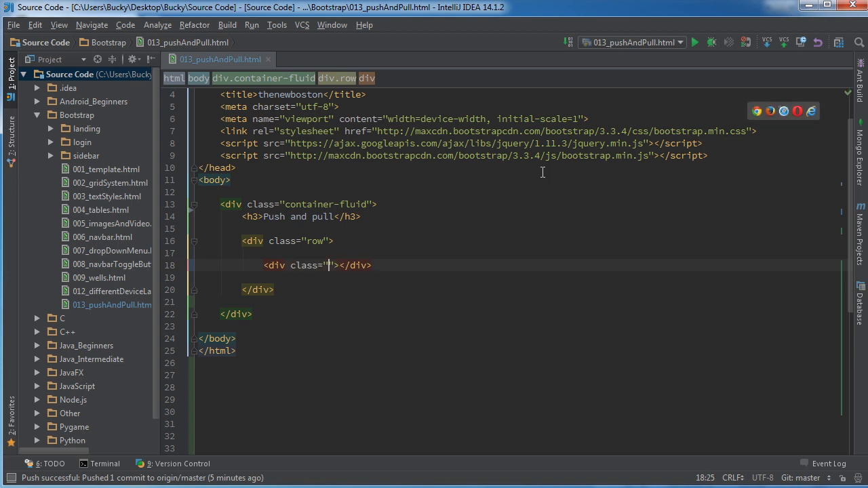
text(col-md-5)
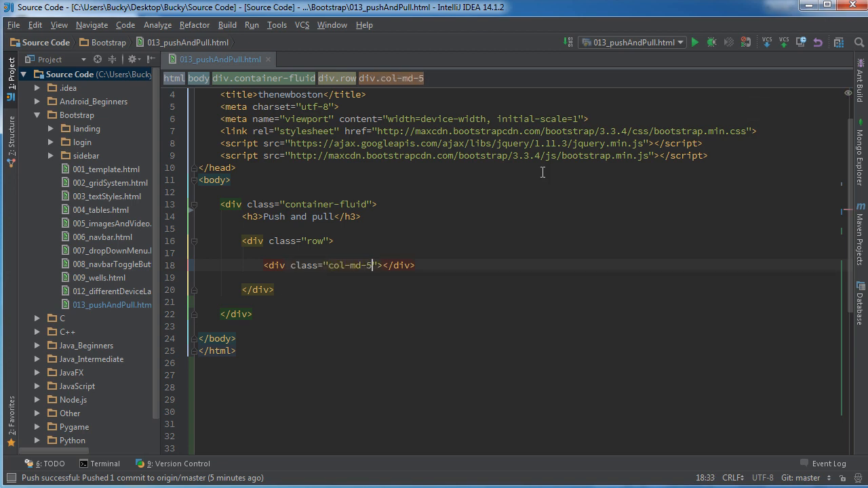
text(style)
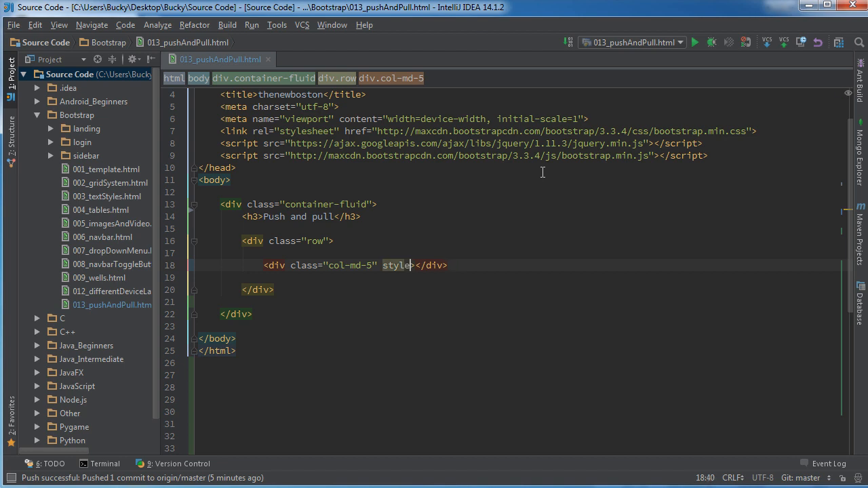
text(background: lightgreen")
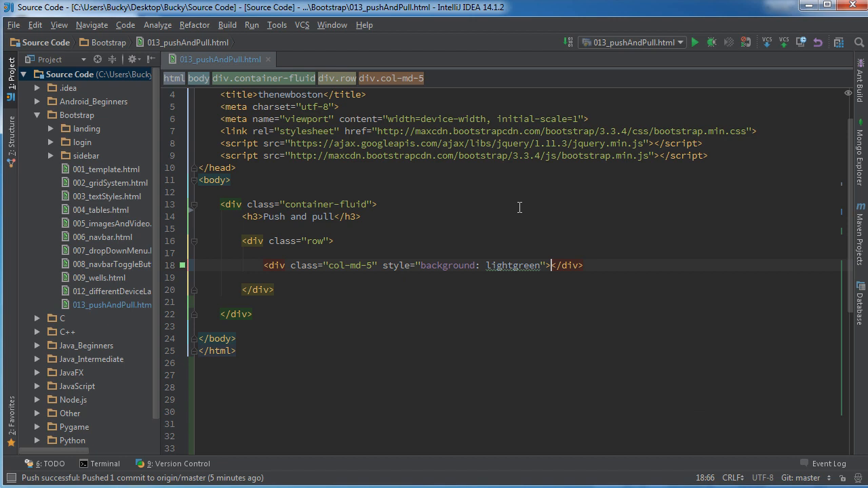
text(Column A -)
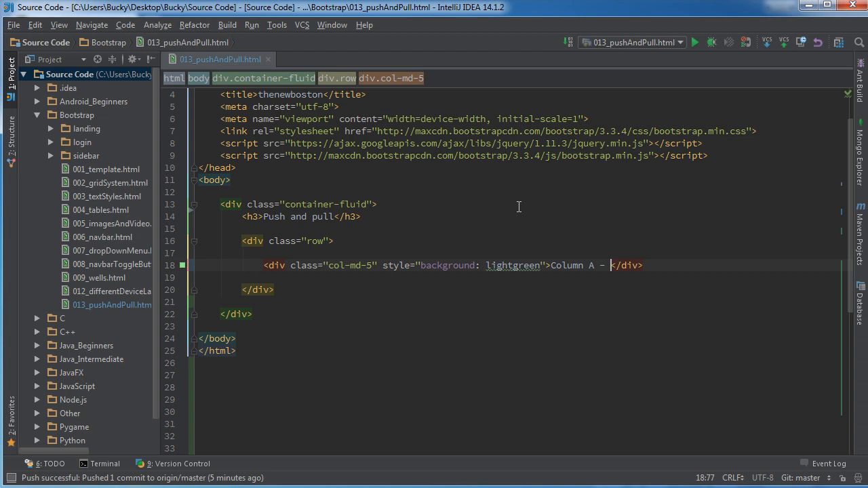
text(MAIN BANNER)
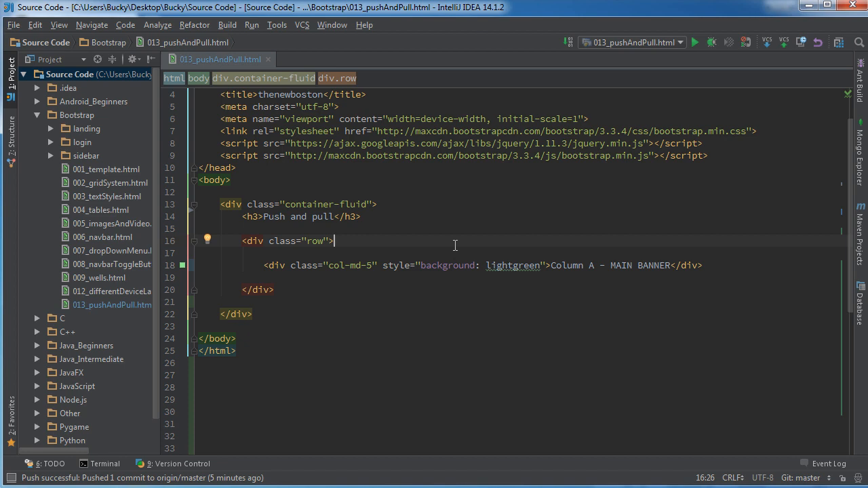
mouse_move(426, 245)
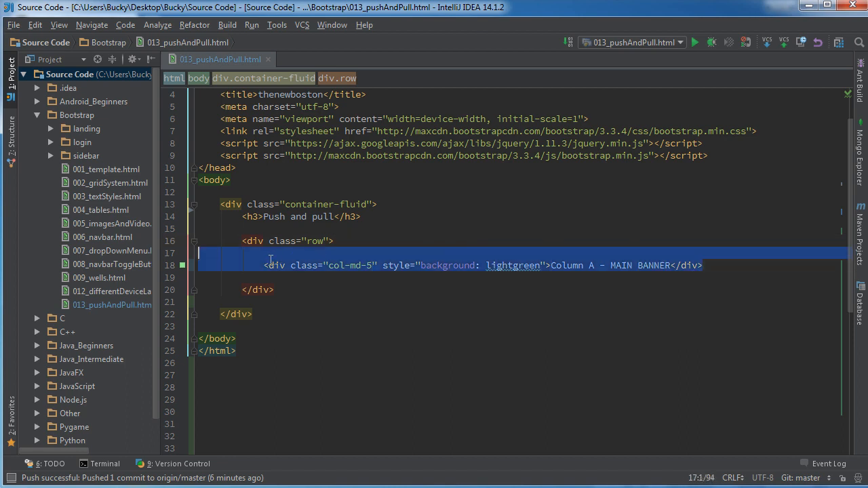
- Duplicate the column into Column B (col-md-5, lightcoral) and Column C (col-md-2, lightsalmon)
click(703, 264)
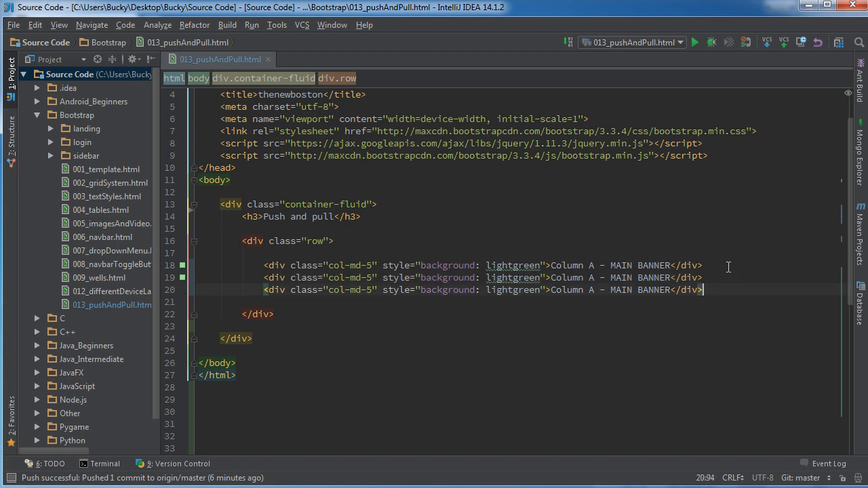
click(369, 290)
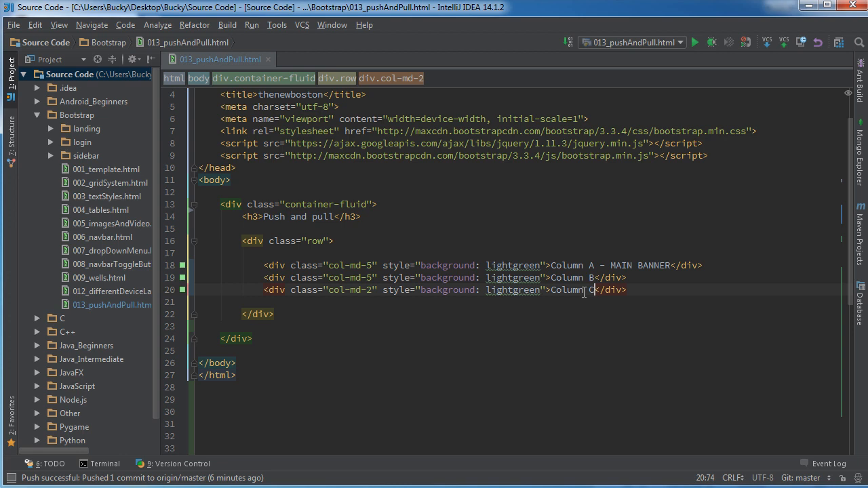
click(515, 277)
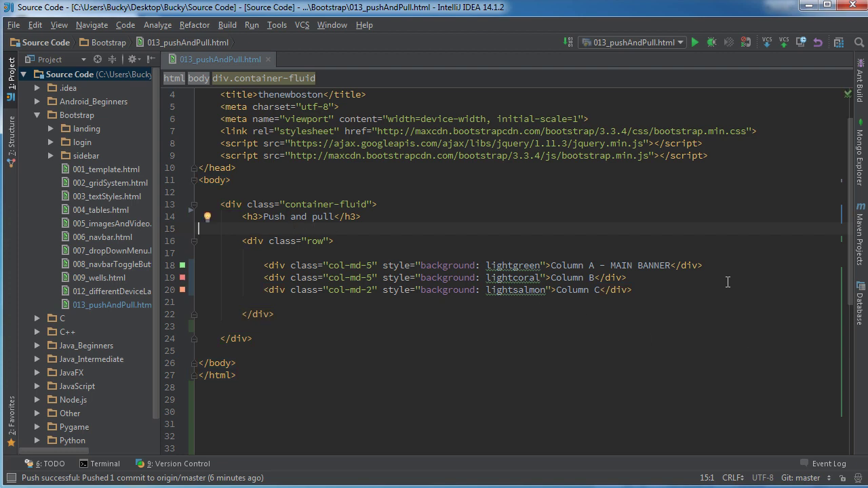
mouse_move(609, 274)
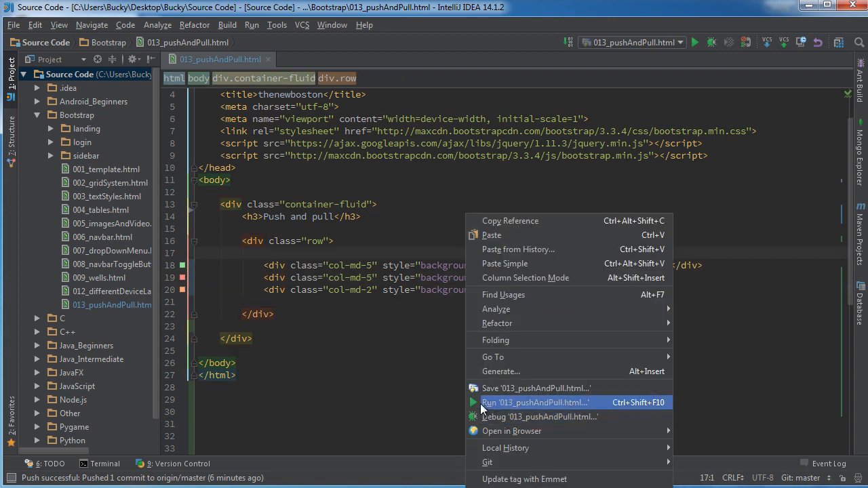
- View the three source-order columns A, B, C in Chrome, closing the other tab
click(534, 401)
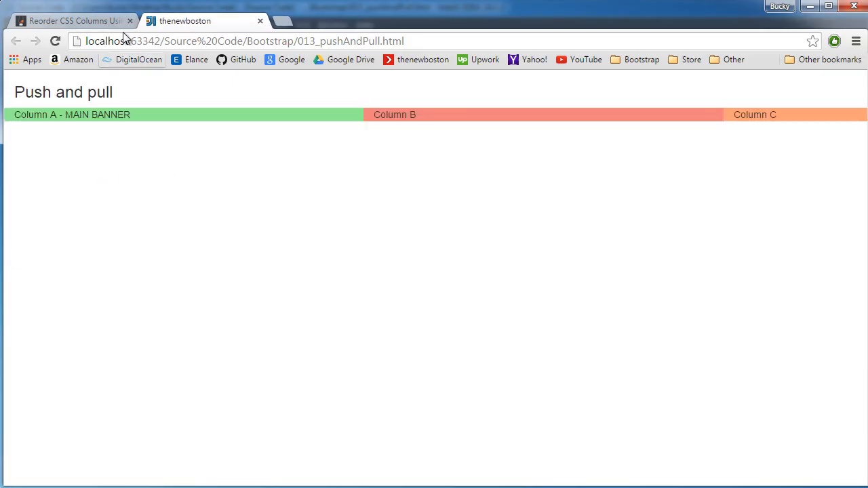
click(131, 21)
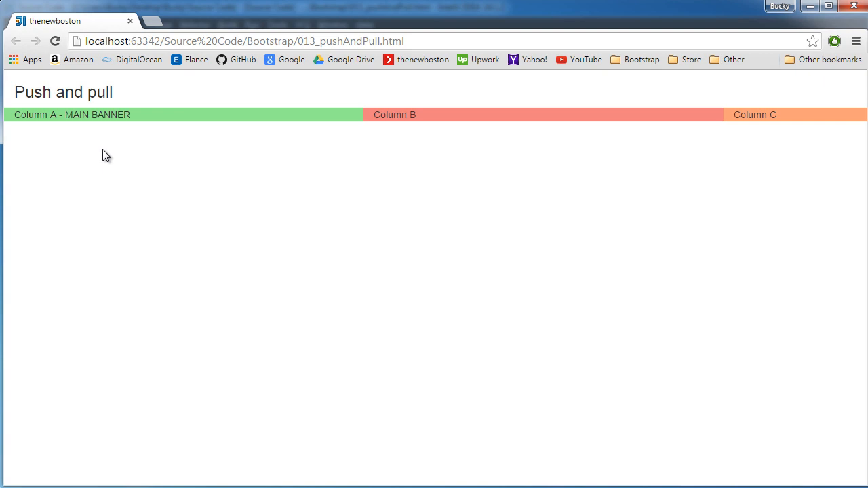
double_click(71, 114)
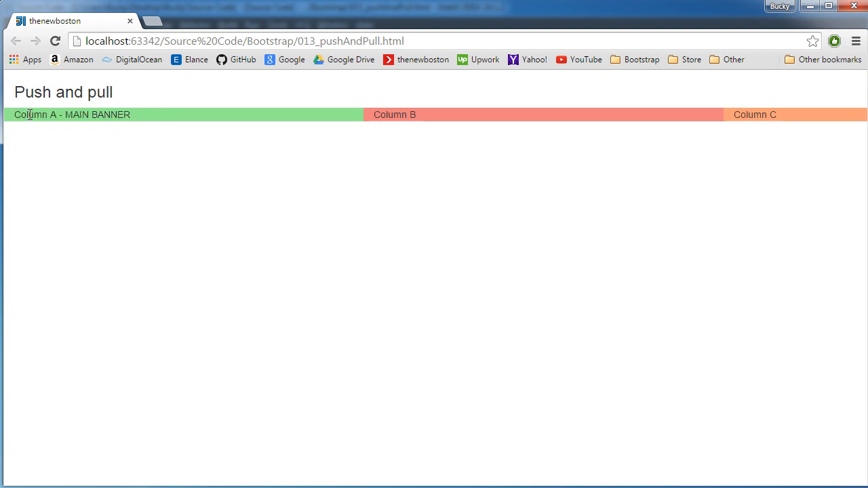
mouse_move(516, 121)
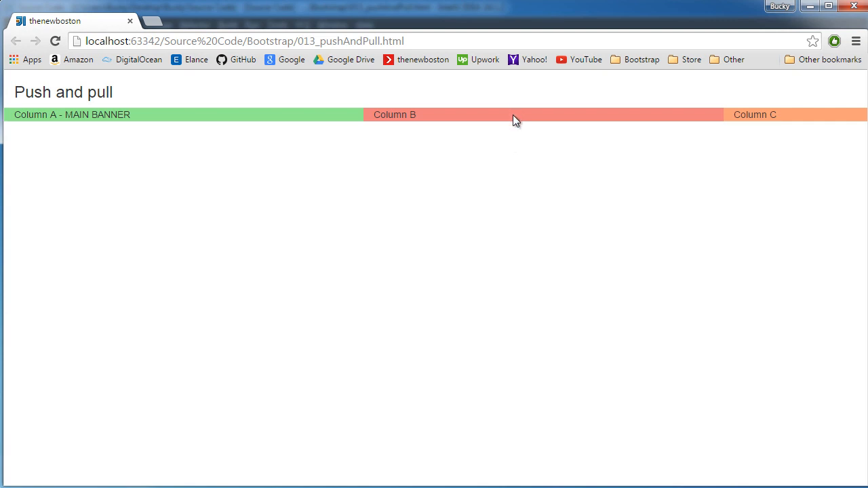
mouse_move(472, 179)
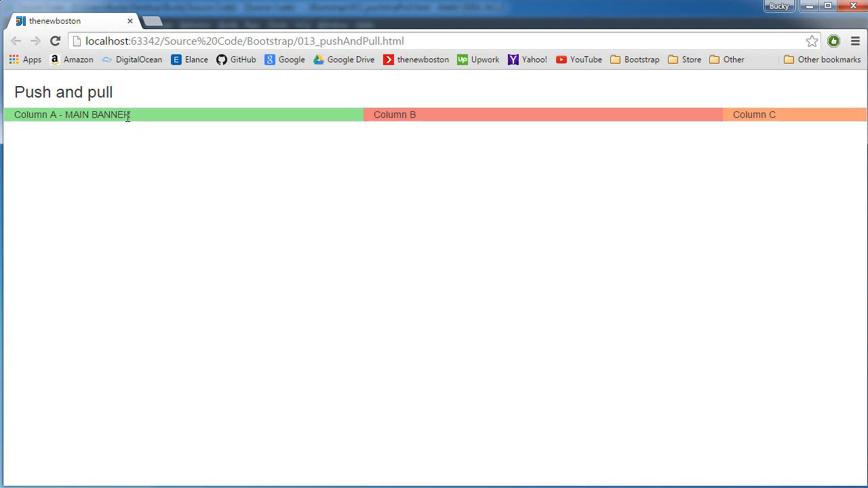
mouse_move(495, 120)
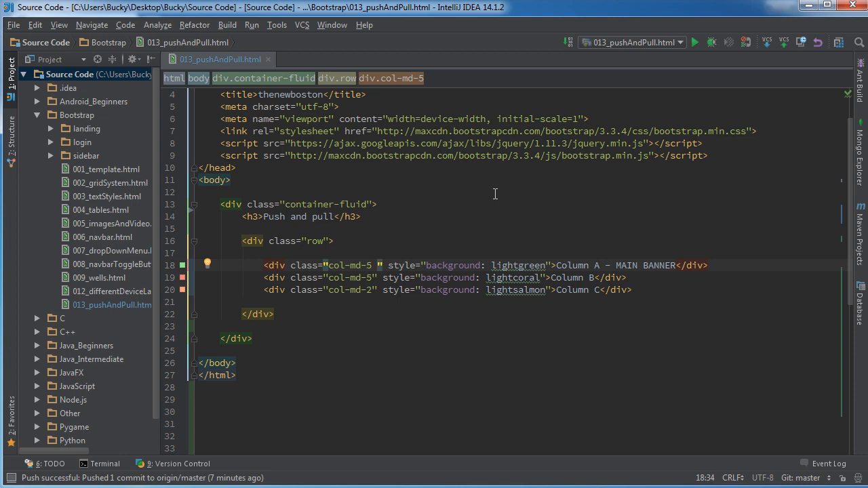
- Add col-md-push-5 to Column A's div and col-md-pull-5 to Column B's div
text(col-md-push-5)
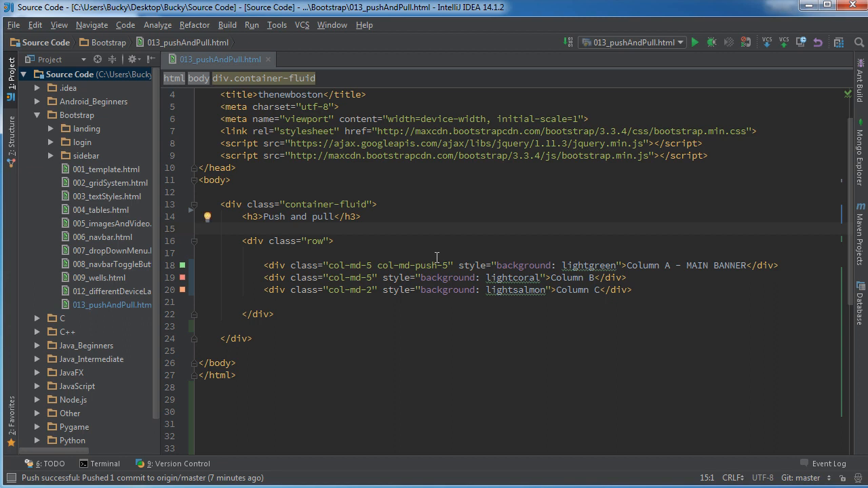
mouse_move(451, 263)
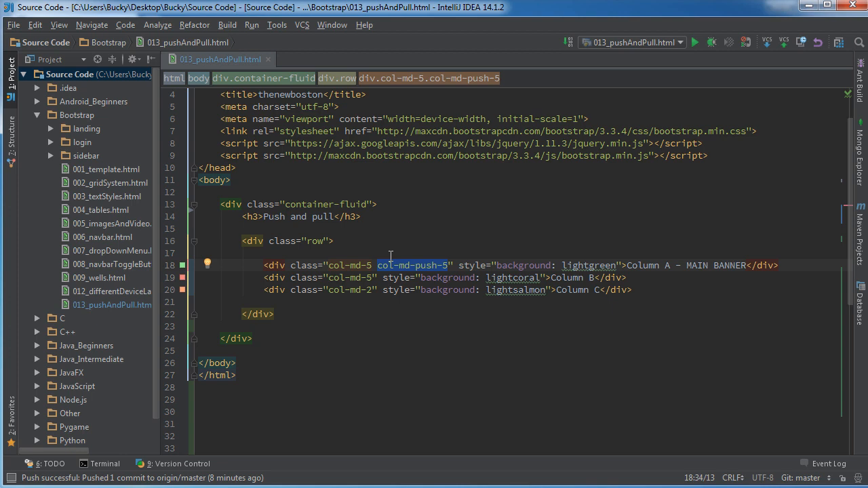
mouse_move(404, 274)
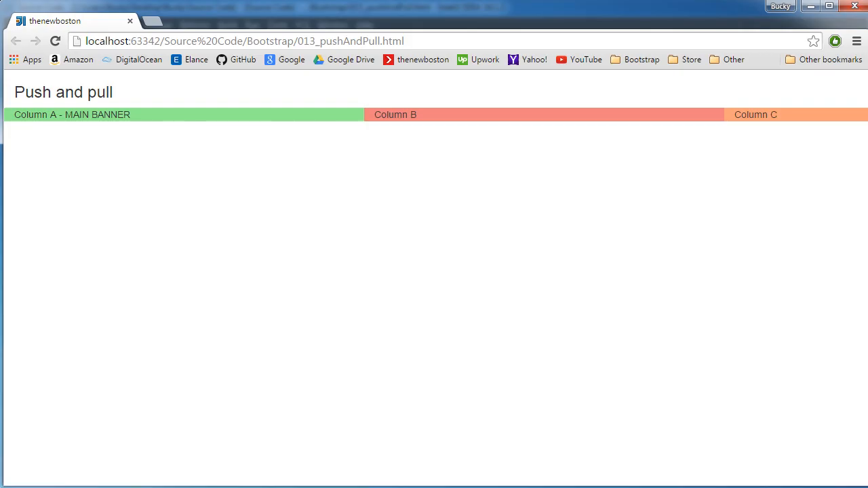
mouse_move(807, 35)
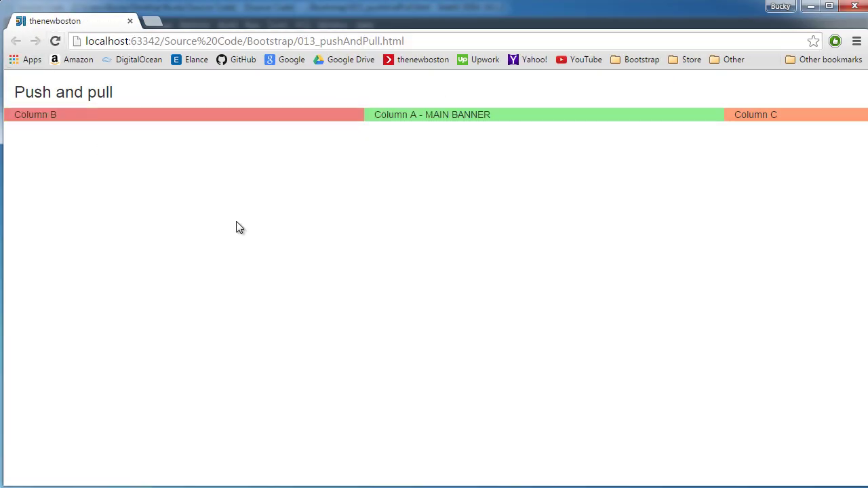
mouse_move(353, 130)
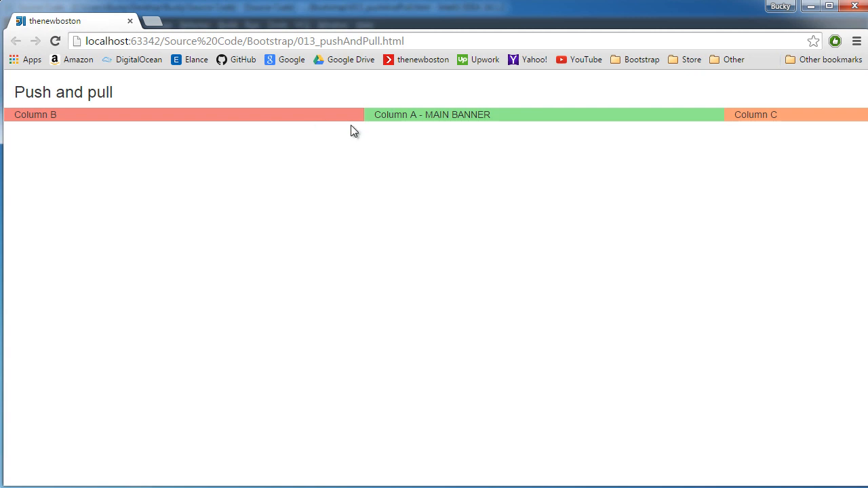
mouse_move(250, 128)
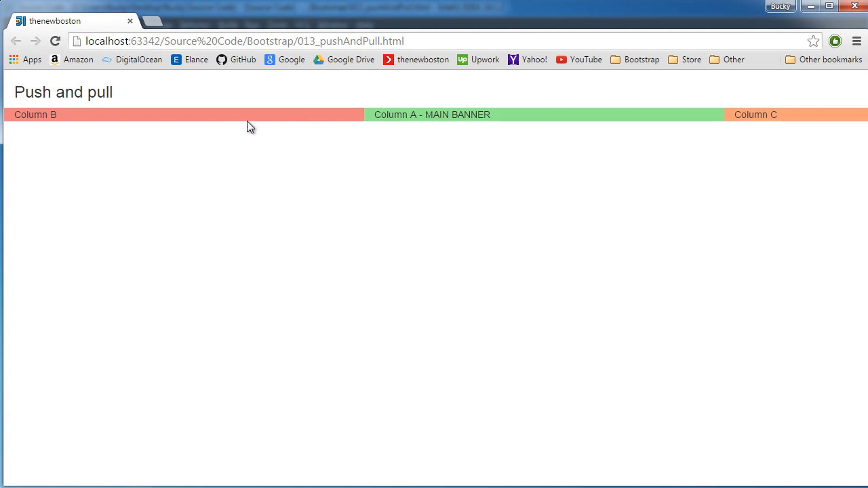
- Reload and narrow the browser to see B left, A centred, then A-B-C stacking
double_click(431, 114)
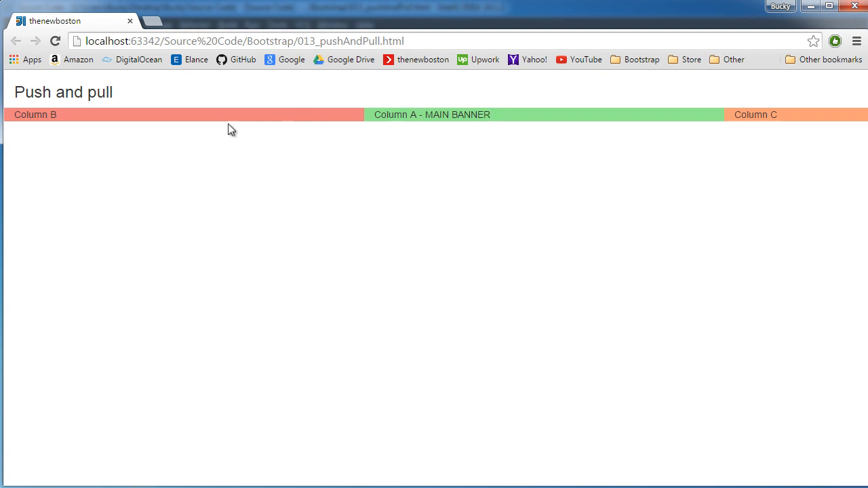
mouse_move(510, 120)
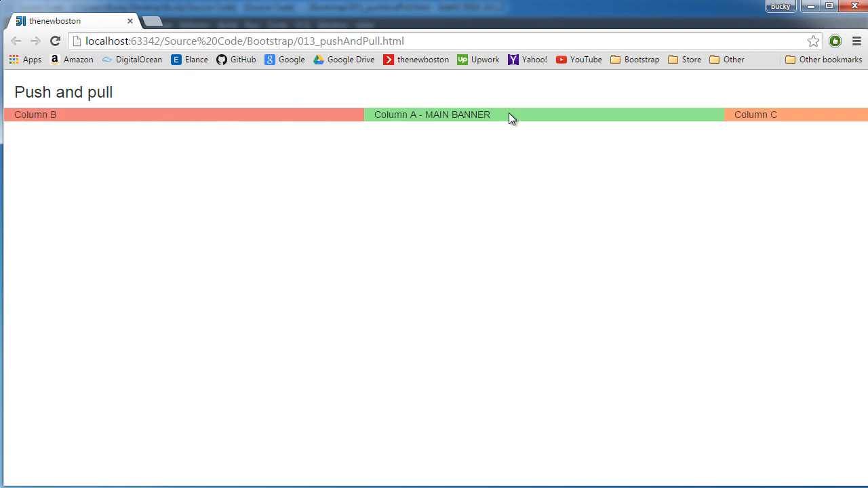
mouse_move(62, 151)
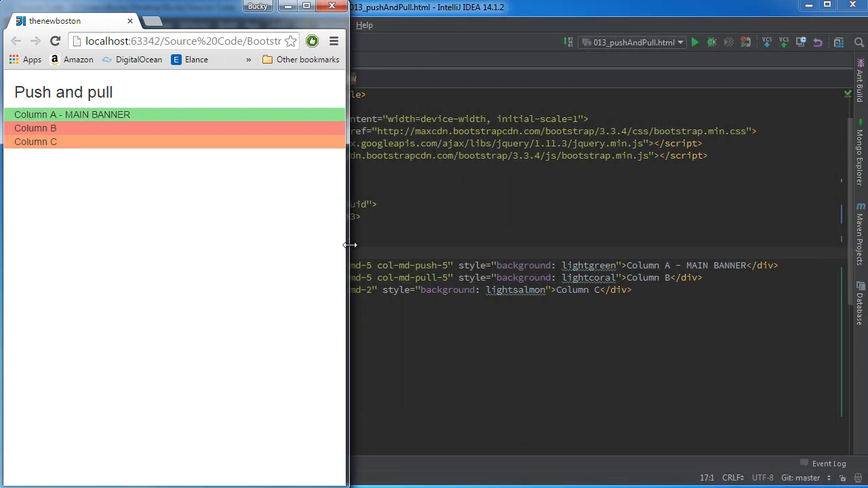
mouse_move(266, 240)
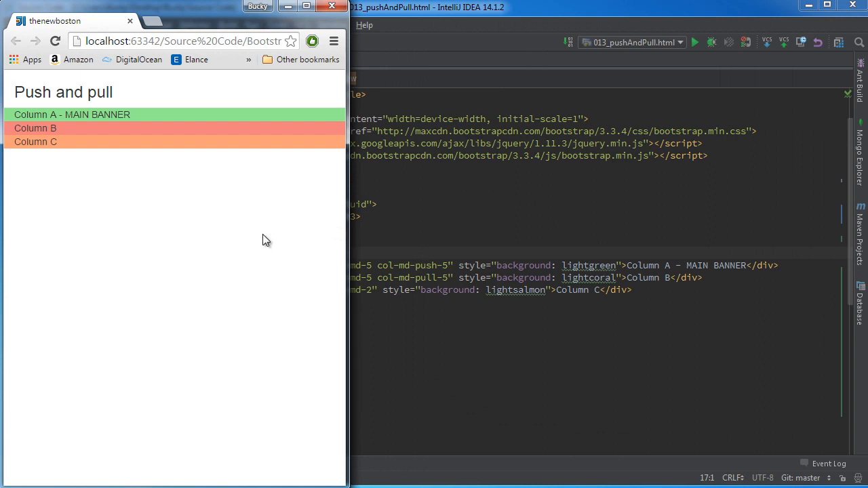
mouse_move(429, 251)
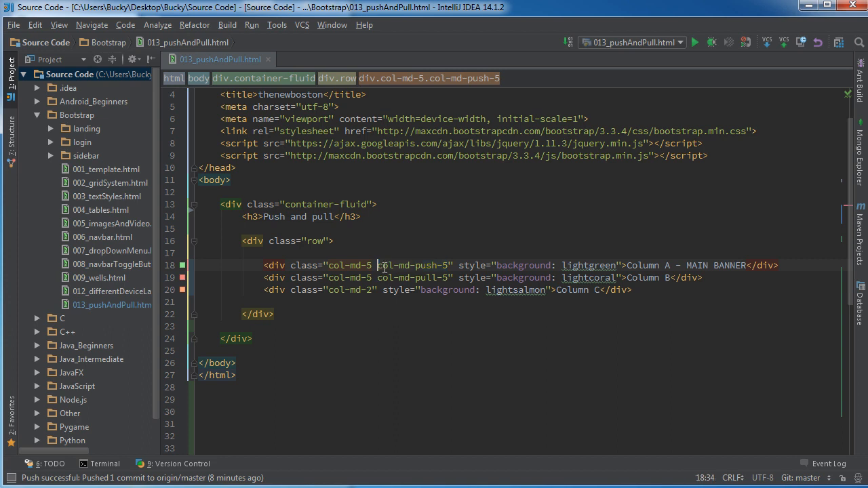
double_click(349, 264)
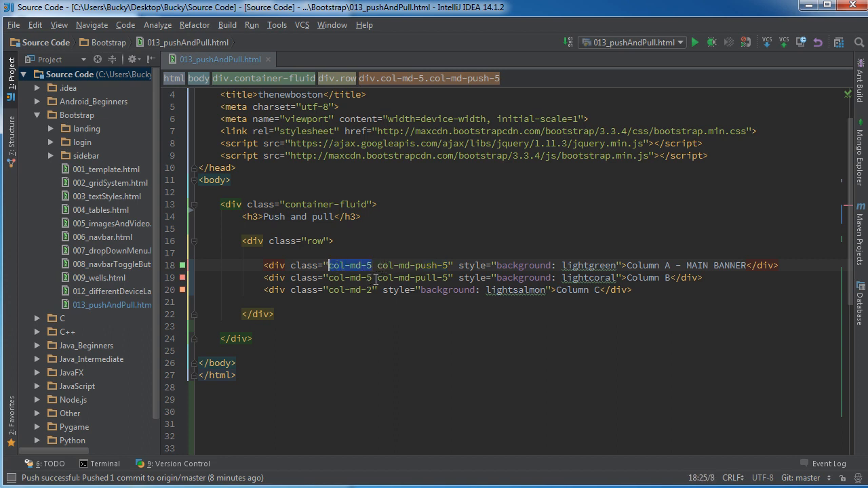
click(328, 291)
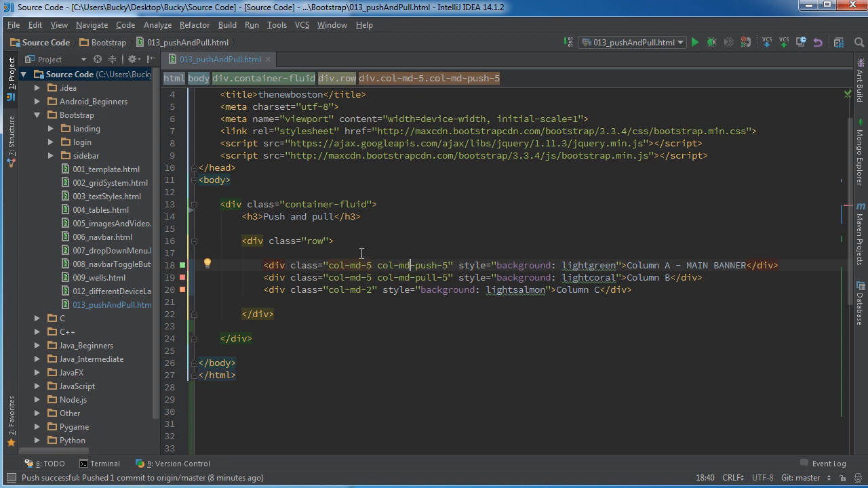
click(198, 254)
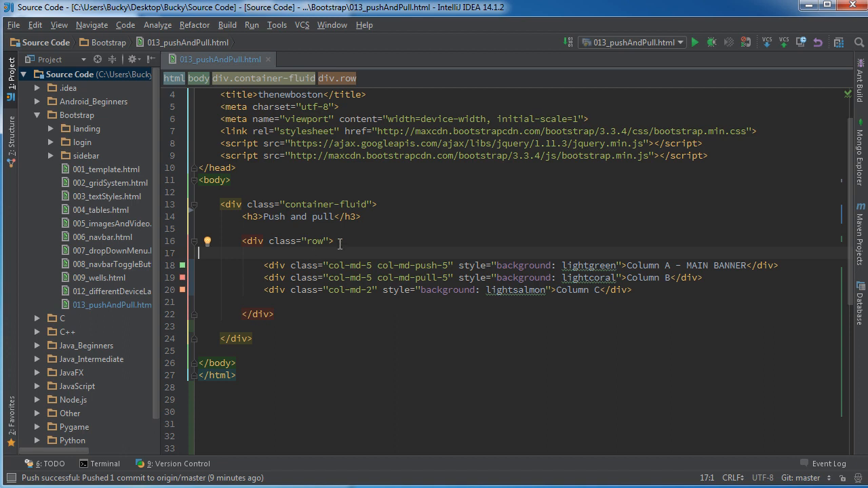
mouse_move(421, 271)
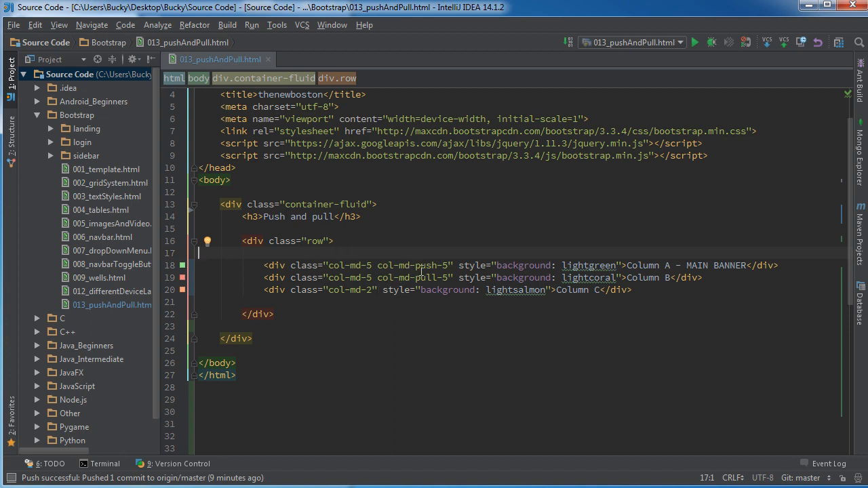